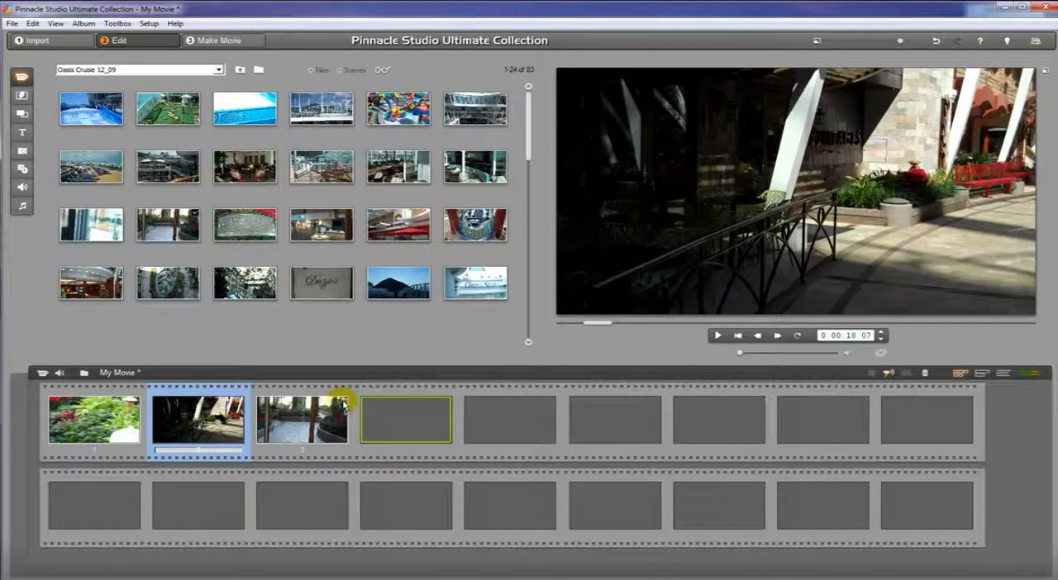
Step: Move the courtyard clip to the first storyboard slot and select it
left_click(301, 421)
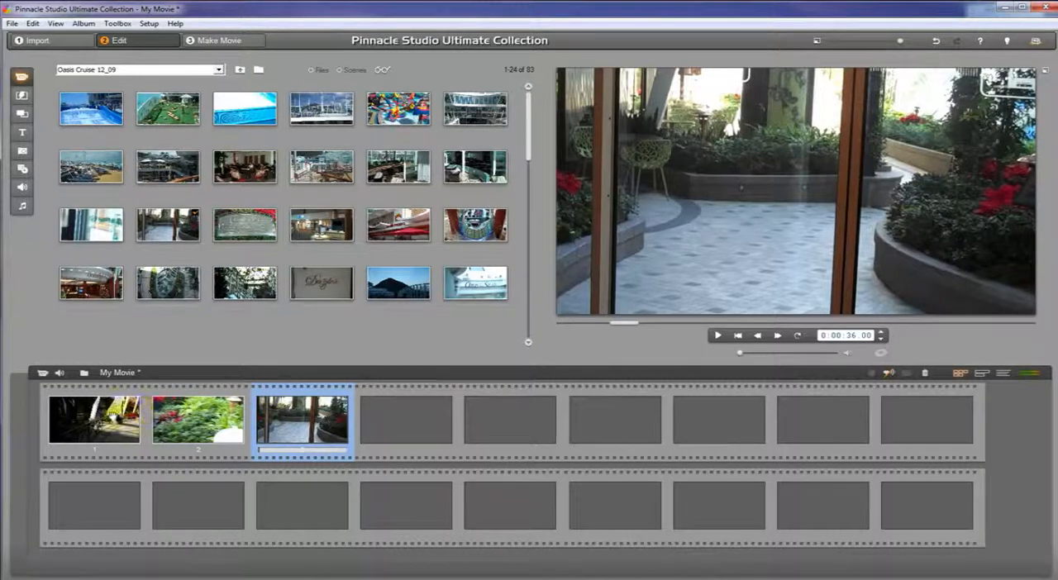
left_click(195, 422)
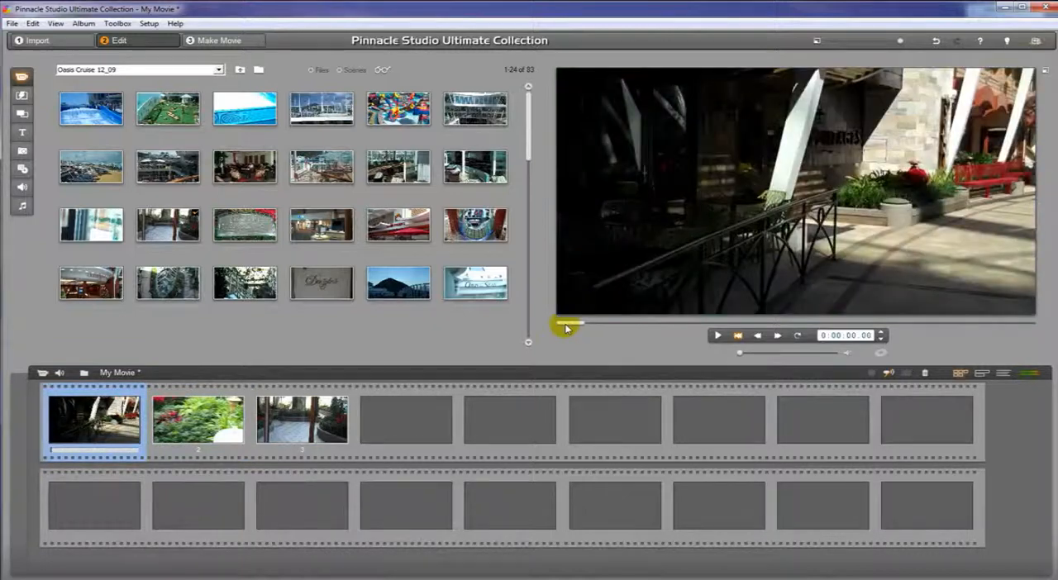
Step: Put the garden clip back in the first slot and pause its preview on the VINTAGES sign frame
left_click(718, 335)
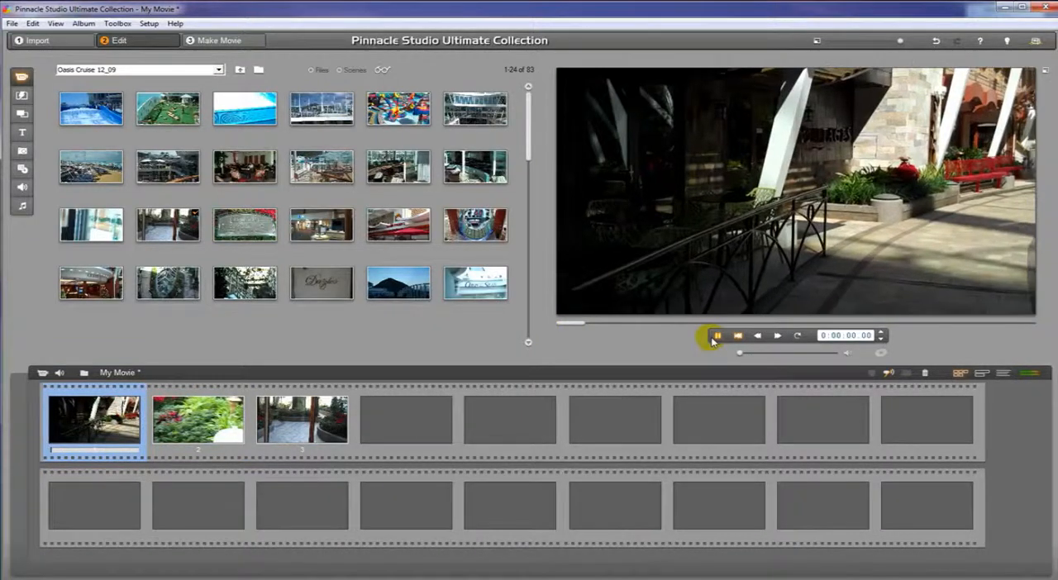
left_click(717, 334)
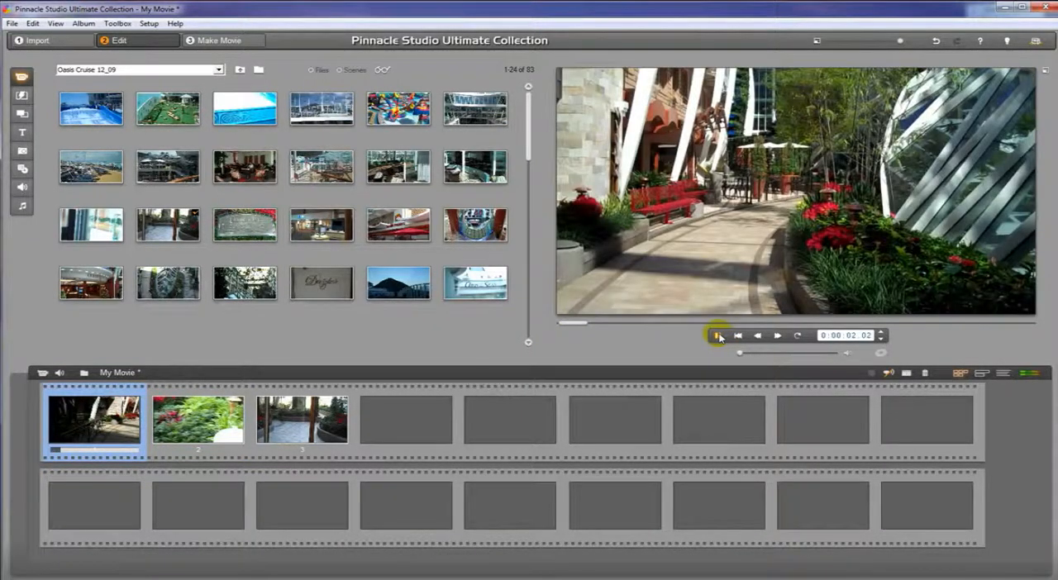
left_click(718, 334)
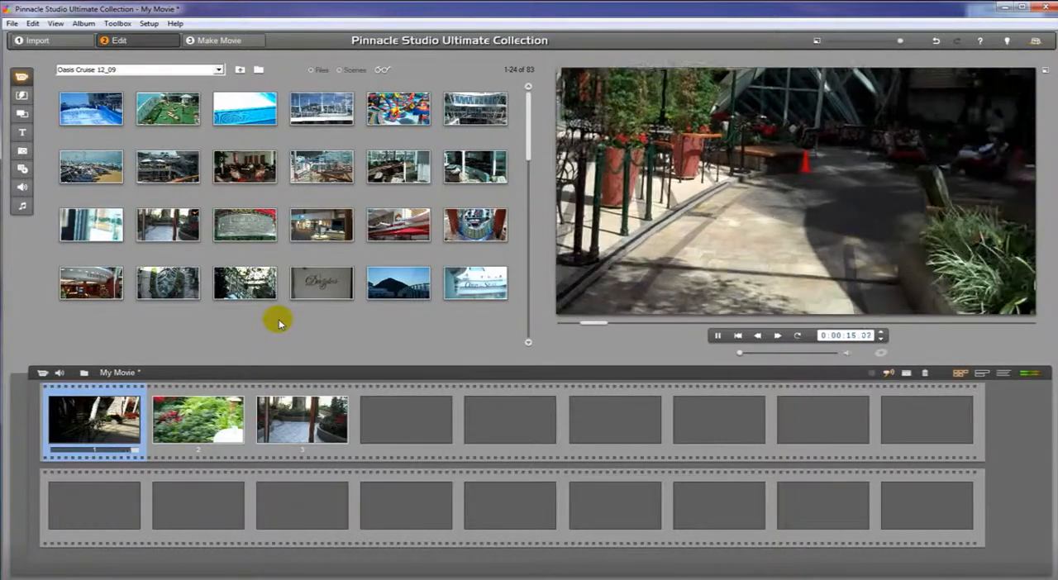
left_click(199, 420)
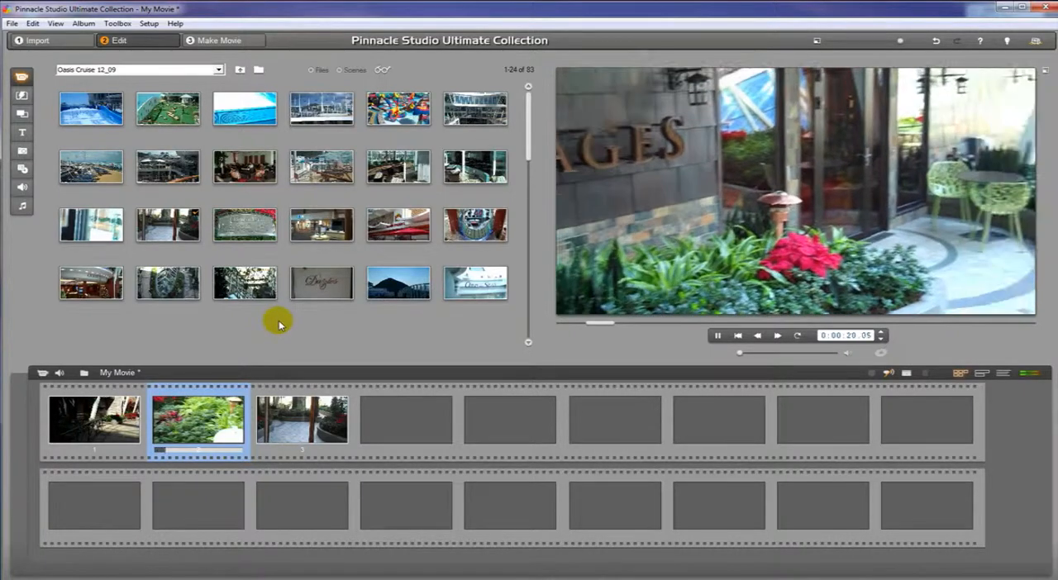
left_click(718, 336)
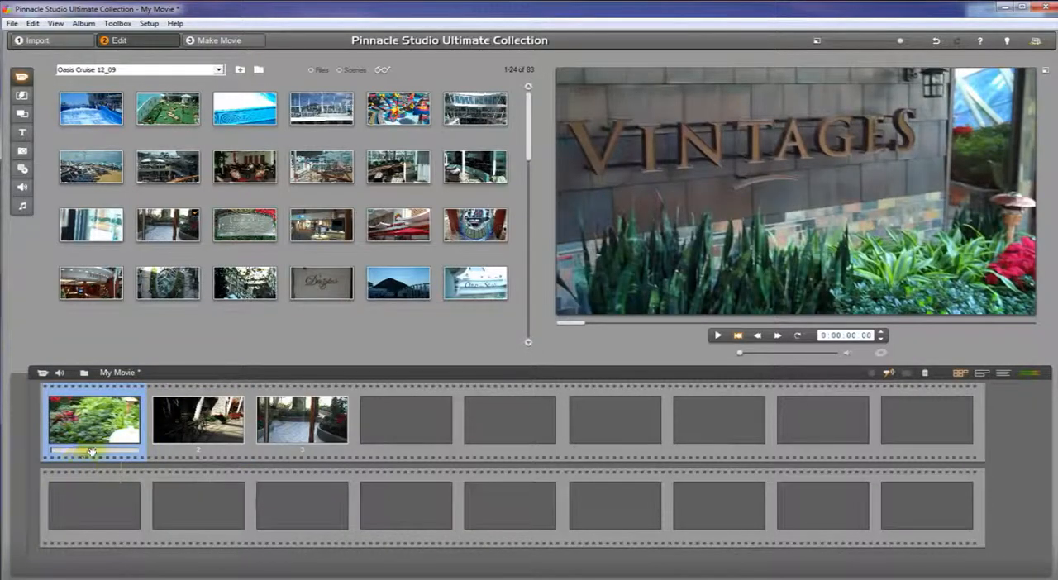
mouse_move(116, 397)
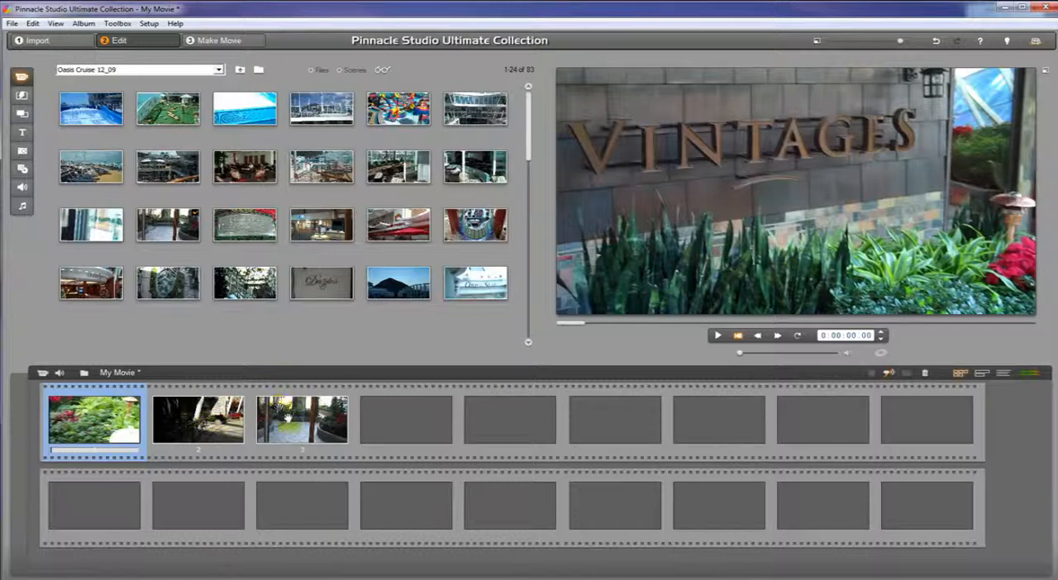
mouse_move(198, 420)
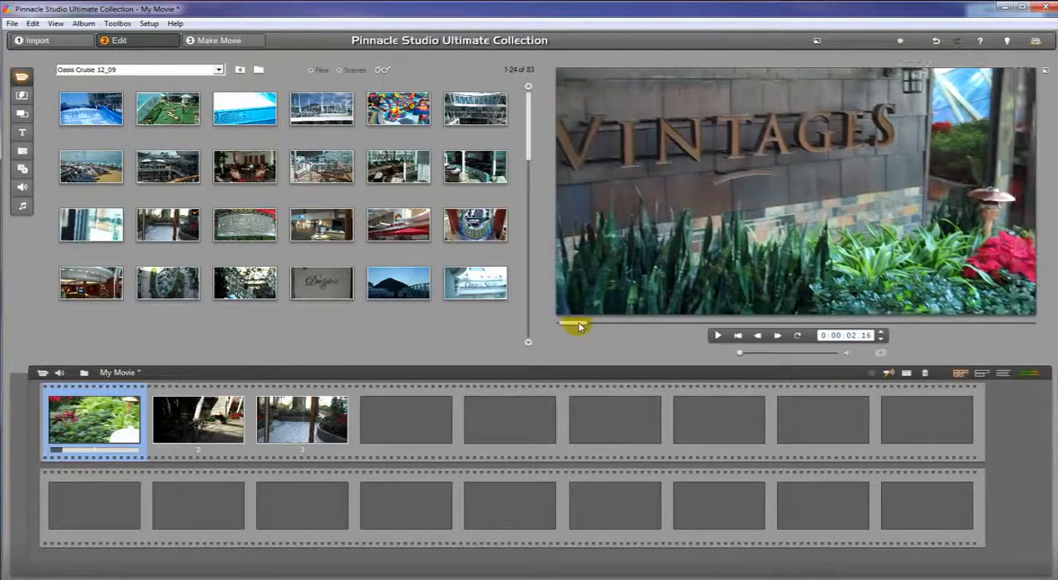
Step: Use Set Thumbnail so the first clip's thumbnail shows the VINTAGES sign frame
left_click(738, 336)
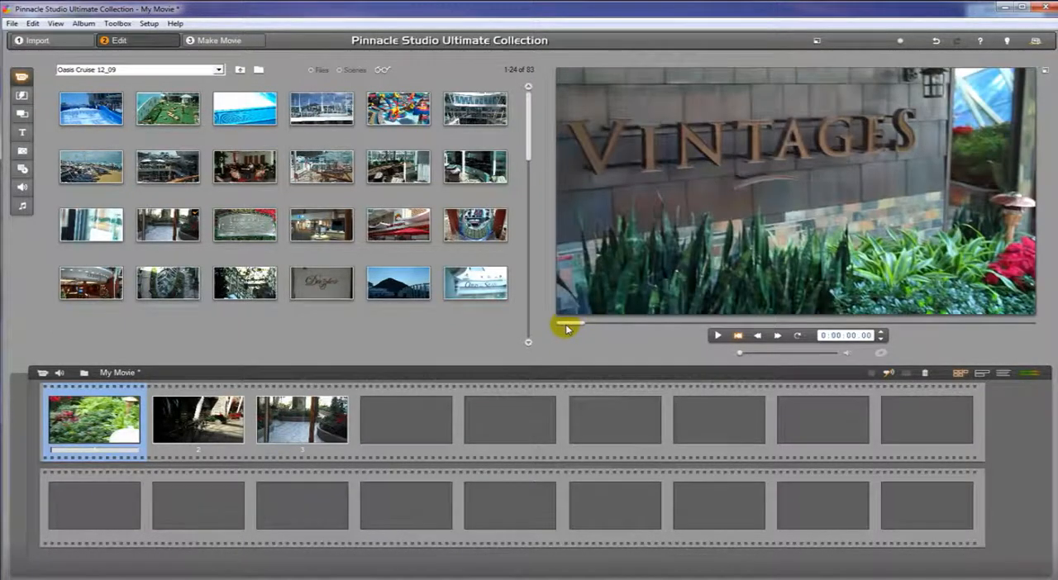
right_click(615, 218)
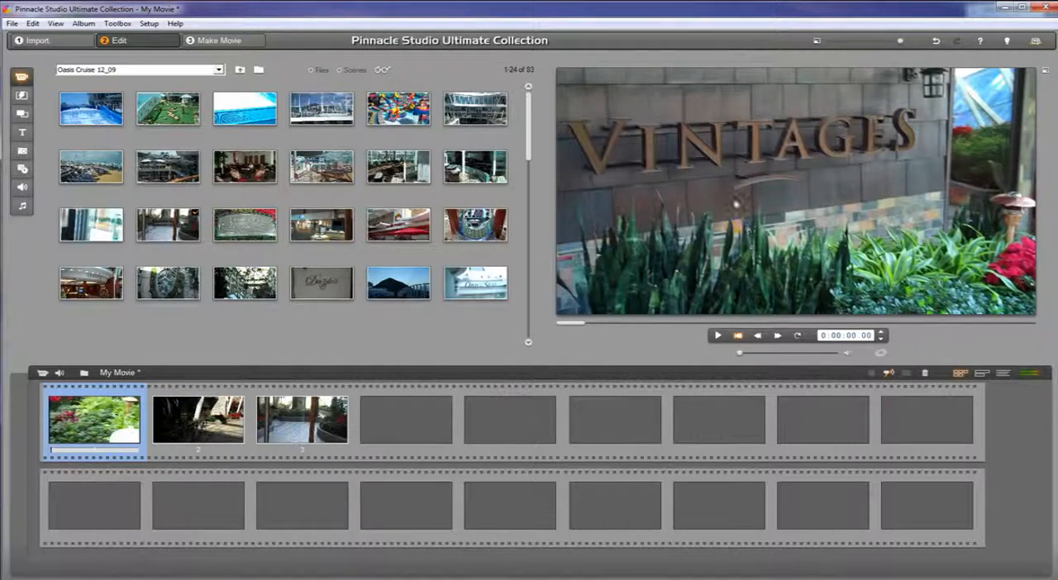
mouse_move(643, 224)
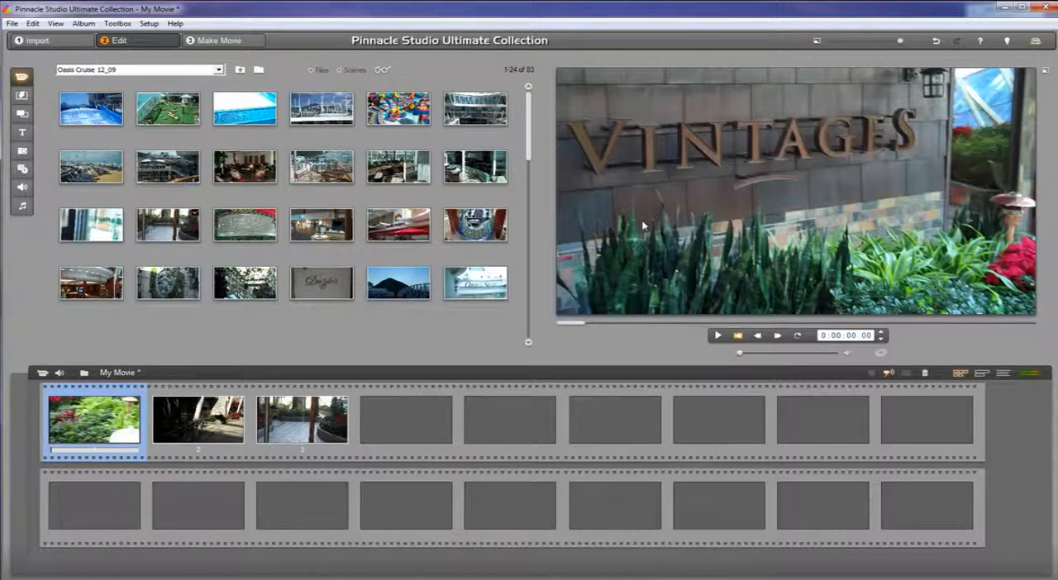
mouse_move(710, 156)
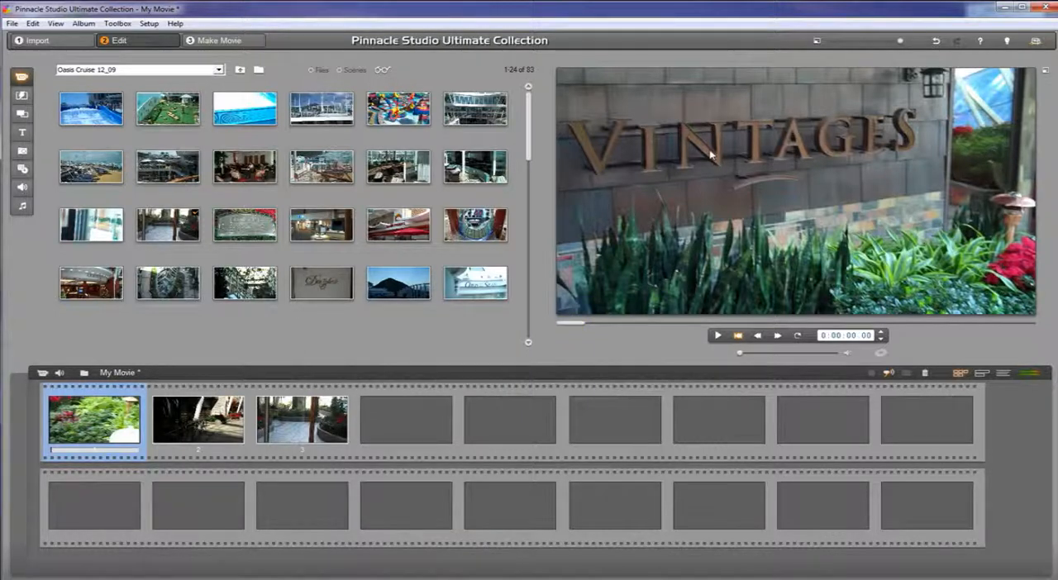
mouse_move(96, 423)
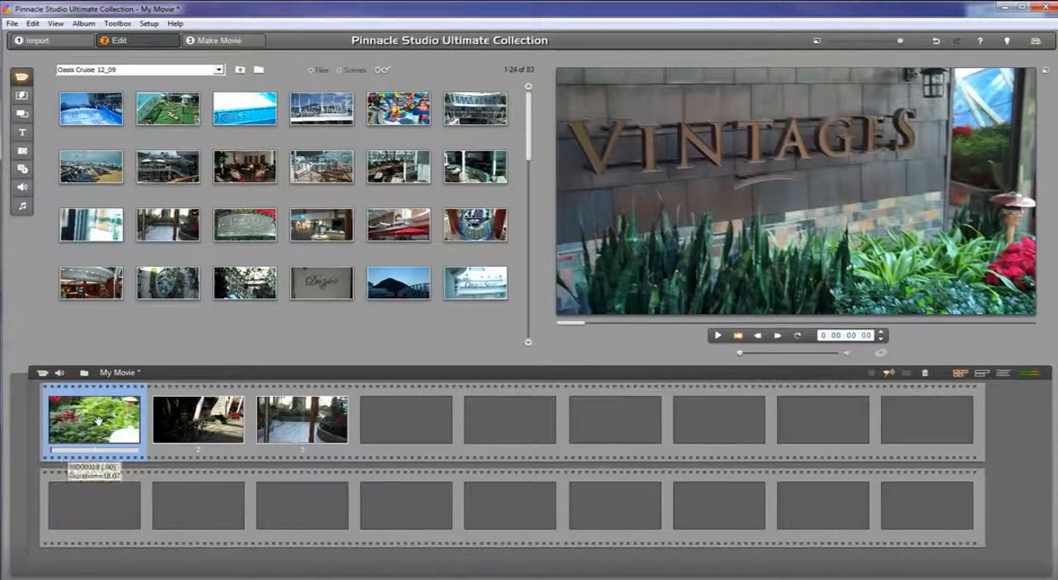
right_click(92, 421)
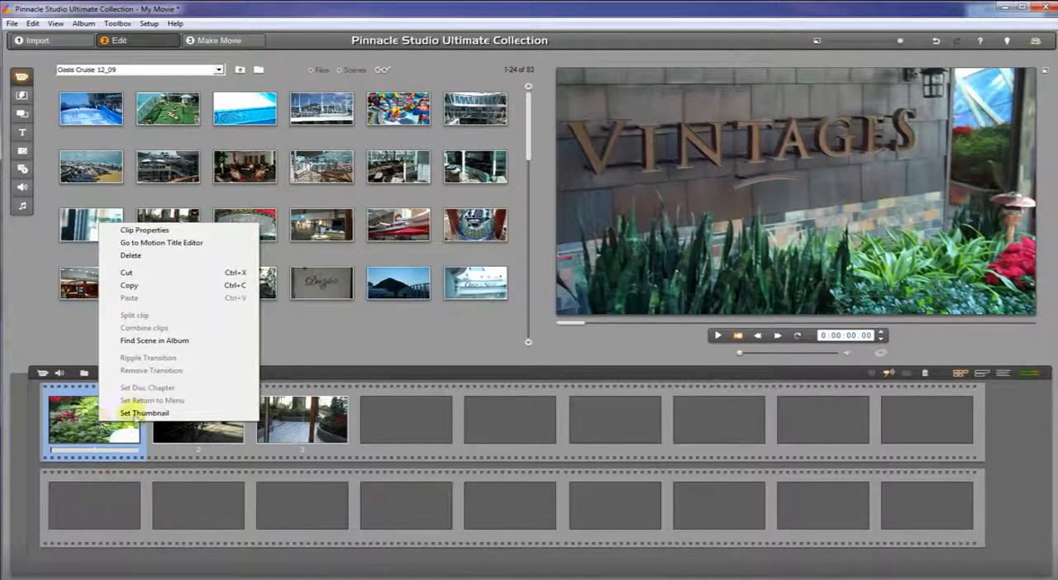
left_click(144, 412)
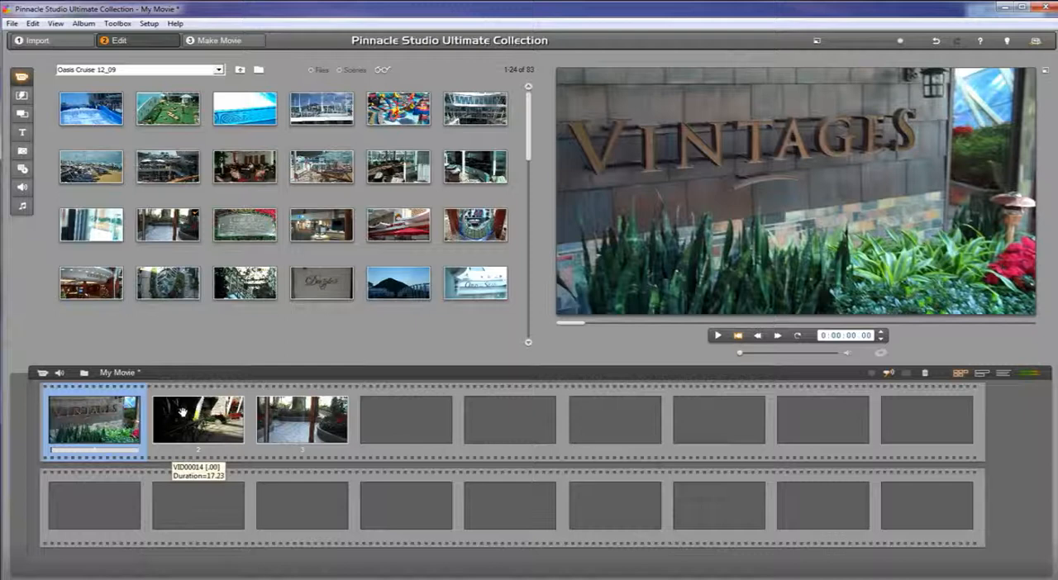
mouse_move(275, 374)
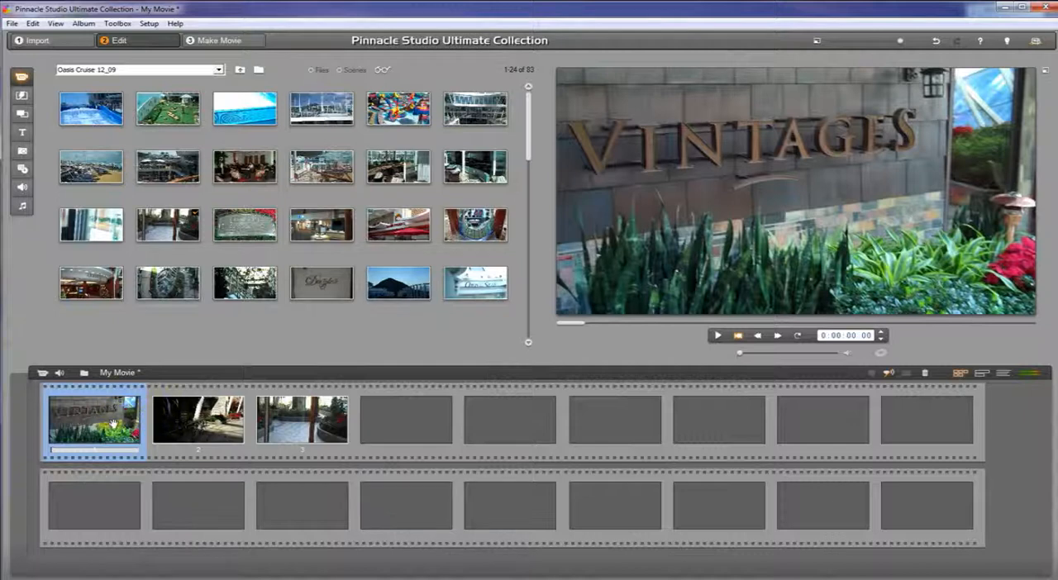
mouse_move(197, 420)
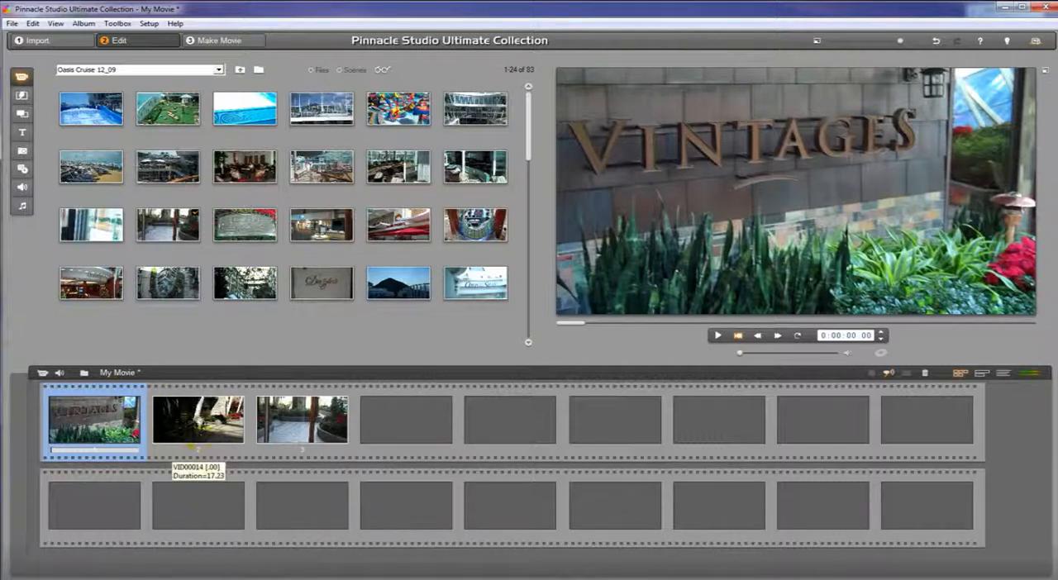
Step: Pause the second clip on the sunny red-flower walkway frame and set it as the thumbnail
left_click(199, 420)
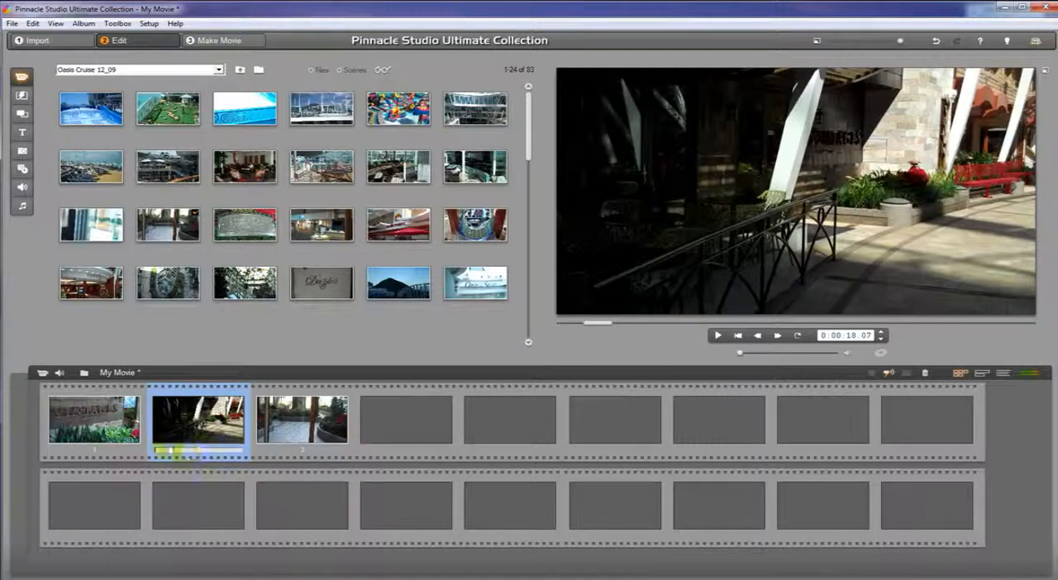
left_click(718, 336)
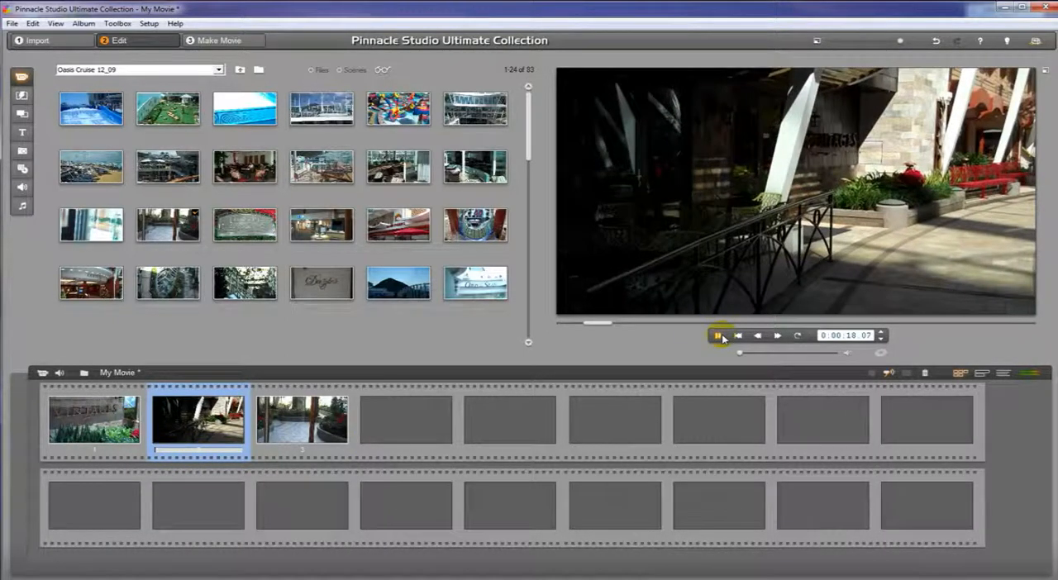
left_click(717, 335)
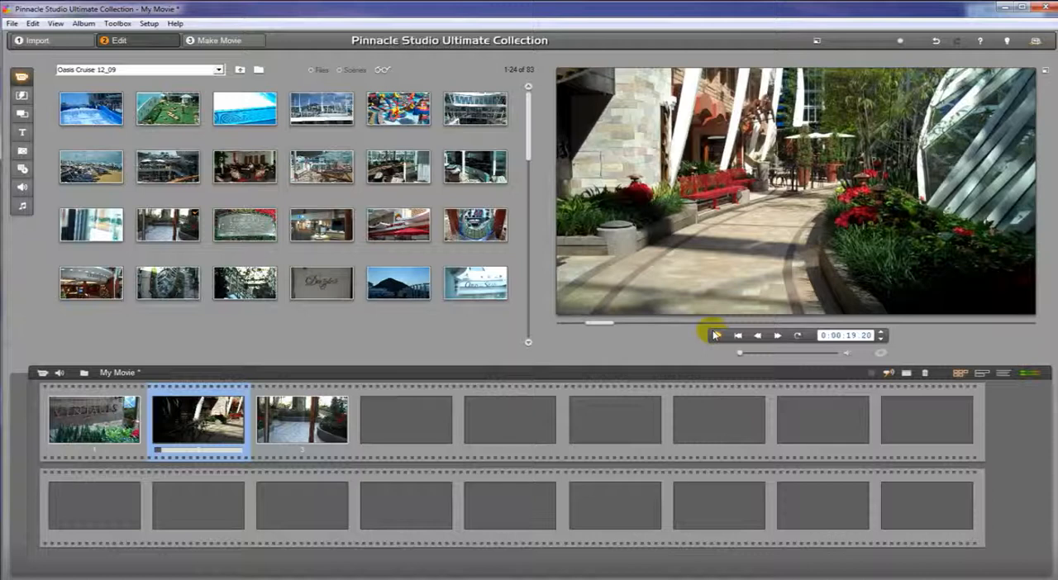
right_click(198, 420)
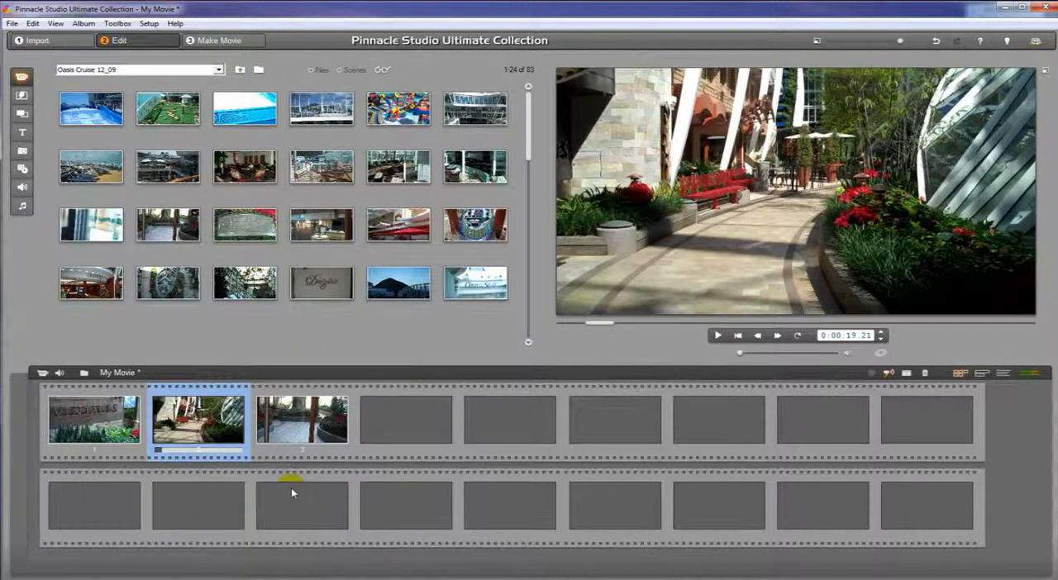
left_click(301, 420)
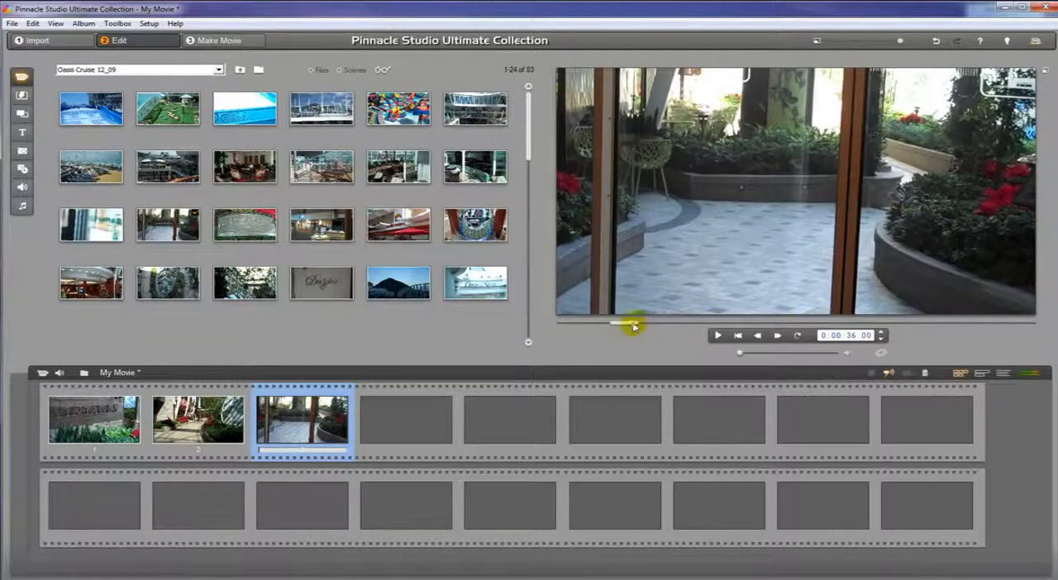
Step: Scrub the third clip's preview forward to the Park Cafe storefront frame
left_click_drag(631, 327, 685, 327)
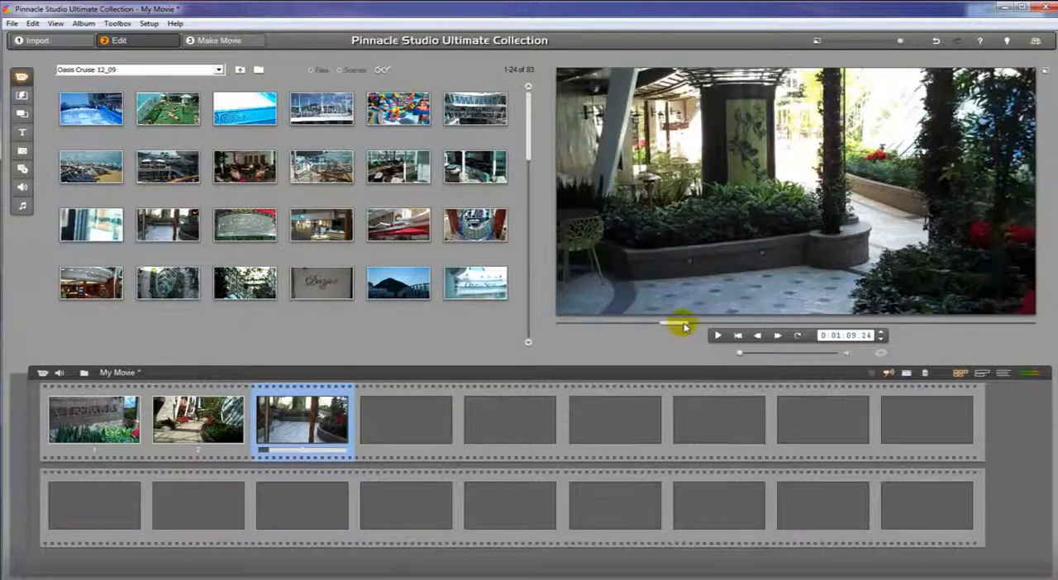
left_click_drag(668, 324, 691, 324)
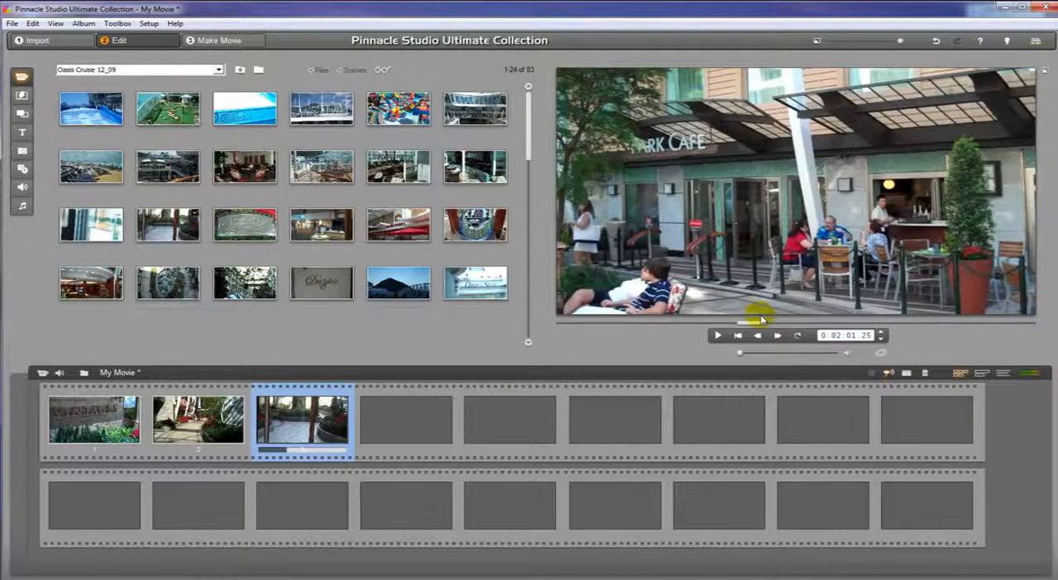
mouse_move(430, 198)
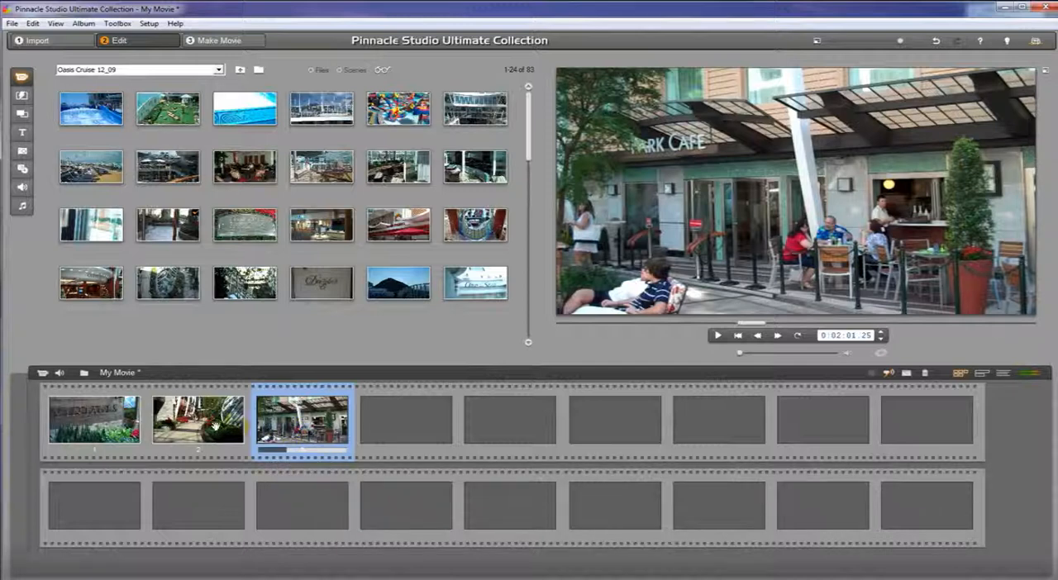
mouse_move(198, 420)
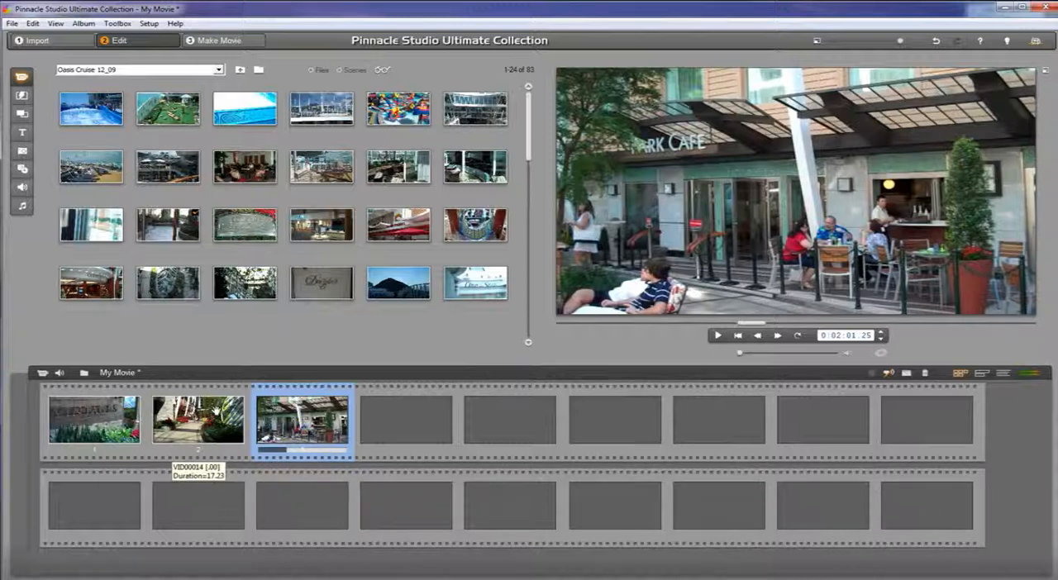
mouse_move(214, 413)
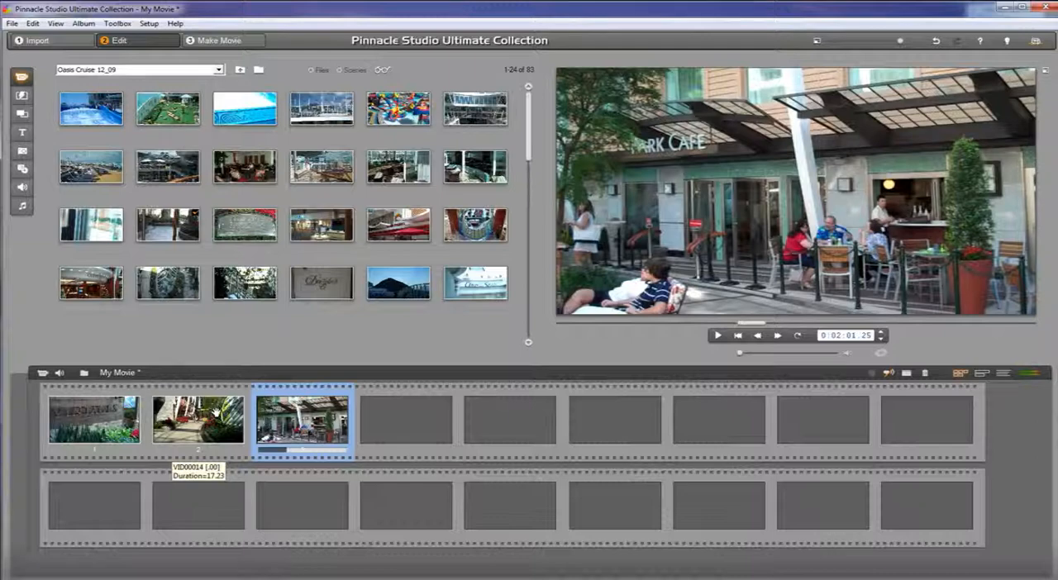